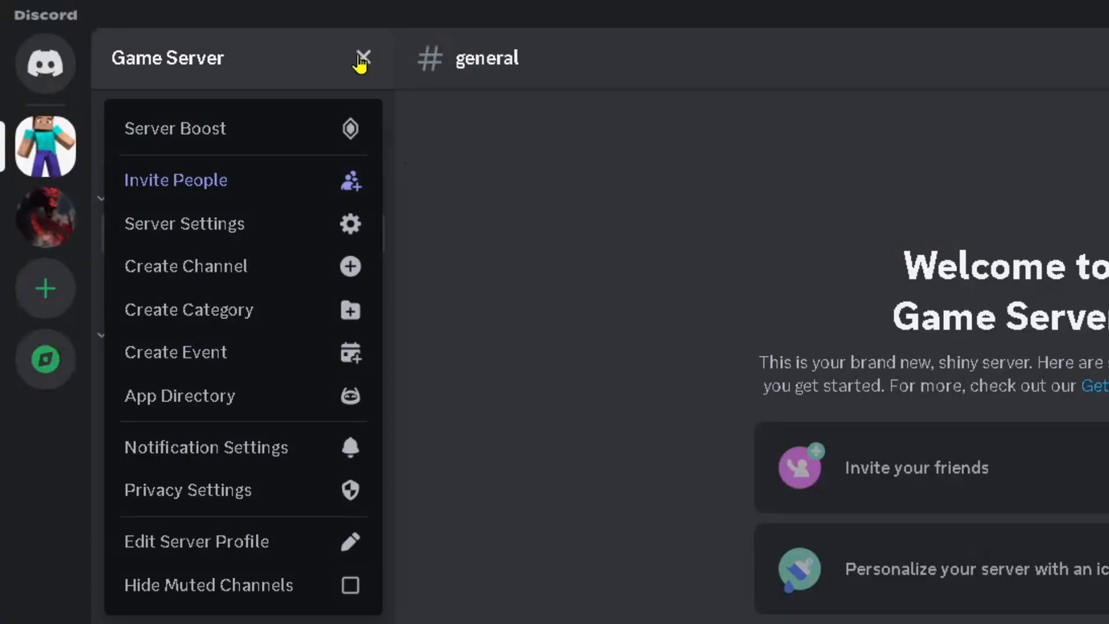
pyautogui.moveTo(256, 395)
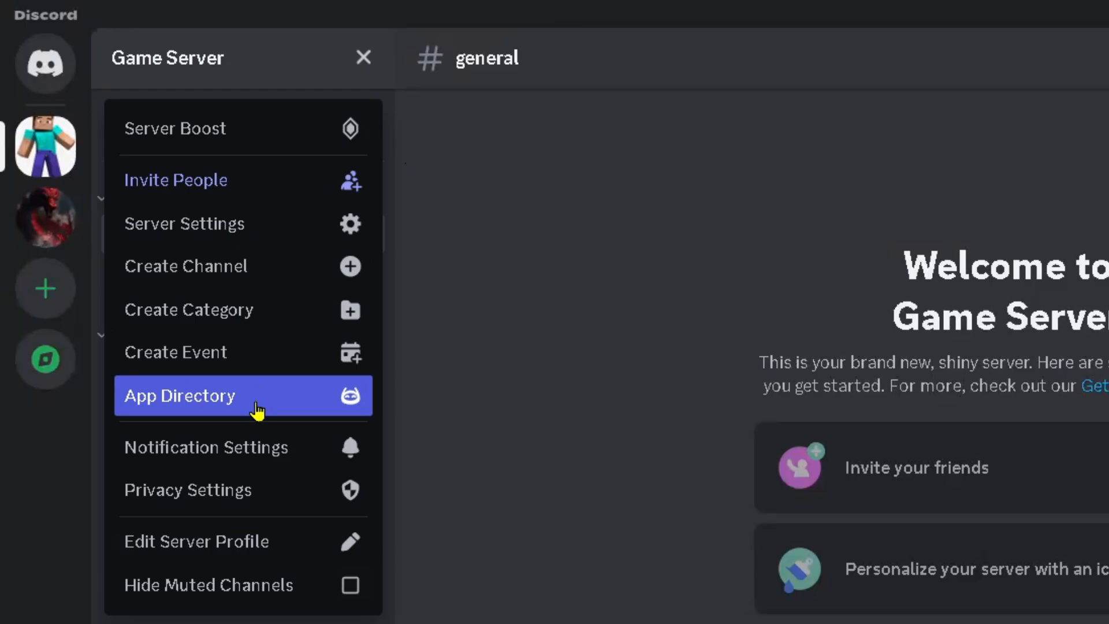
# Search the App Directory for 'dyno' and start adding the Dyno bot to the server.
pyautogui.click(180, 395)
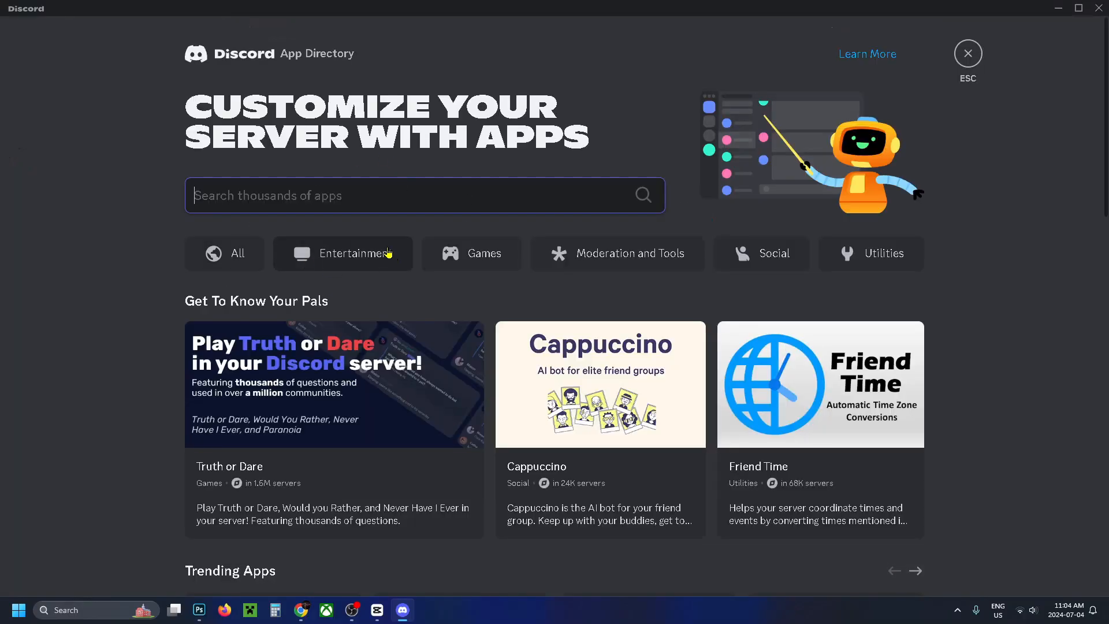
pyautogui.write('dyno')
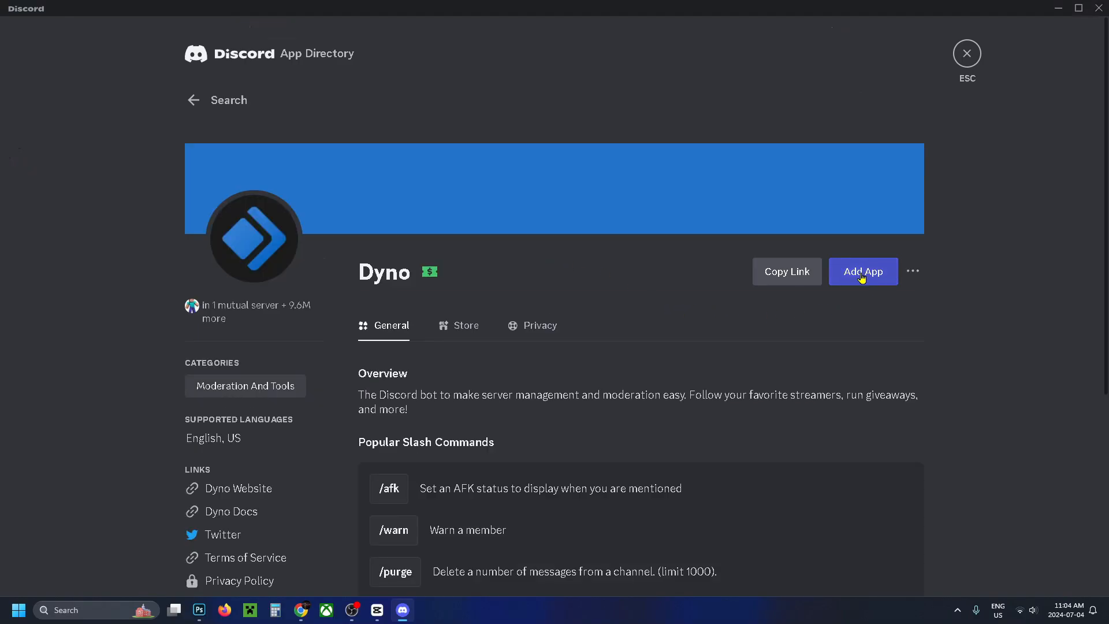
pyautogui.click(862, 270)
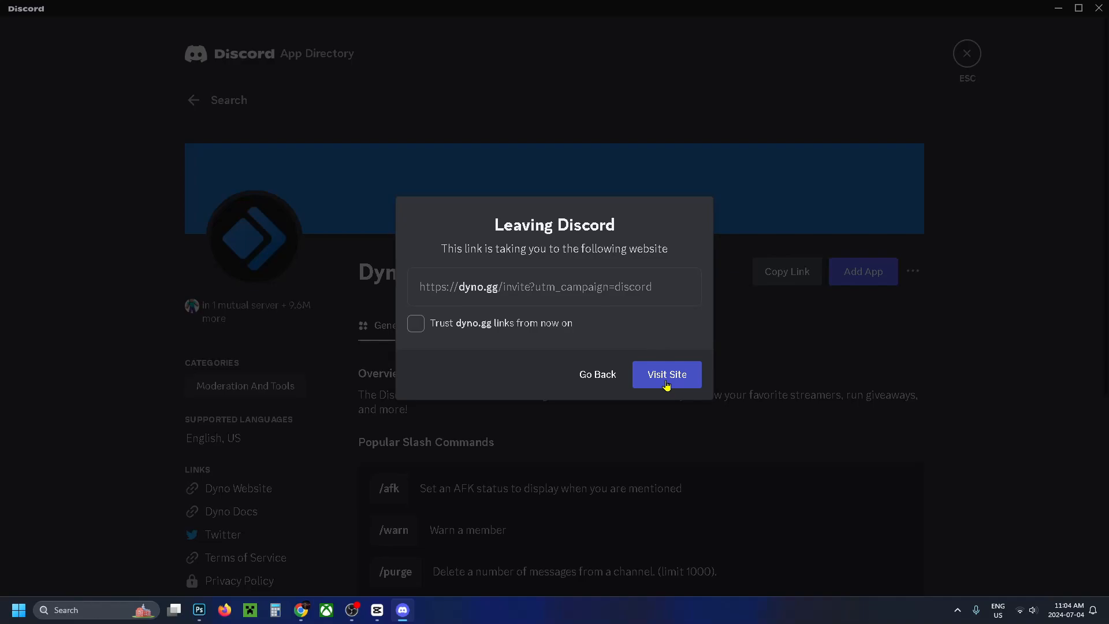
# Continue to the Dyno website and show the Game Server dashboard's Modules list.
pyautogui.click(665, 374)
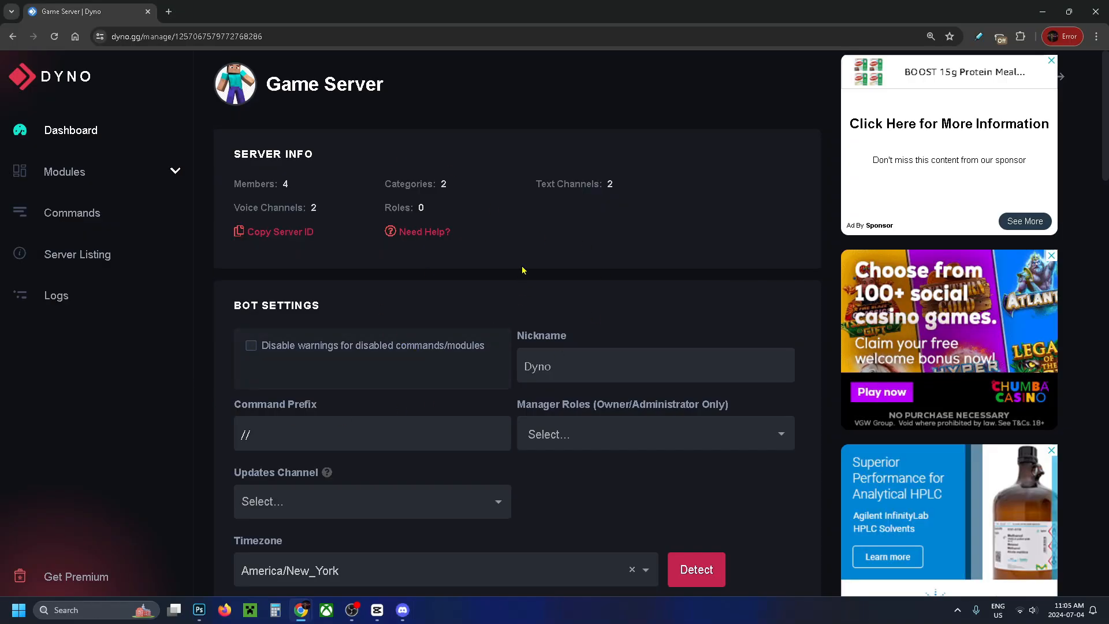
pyautogui.moveTo(516, 290)
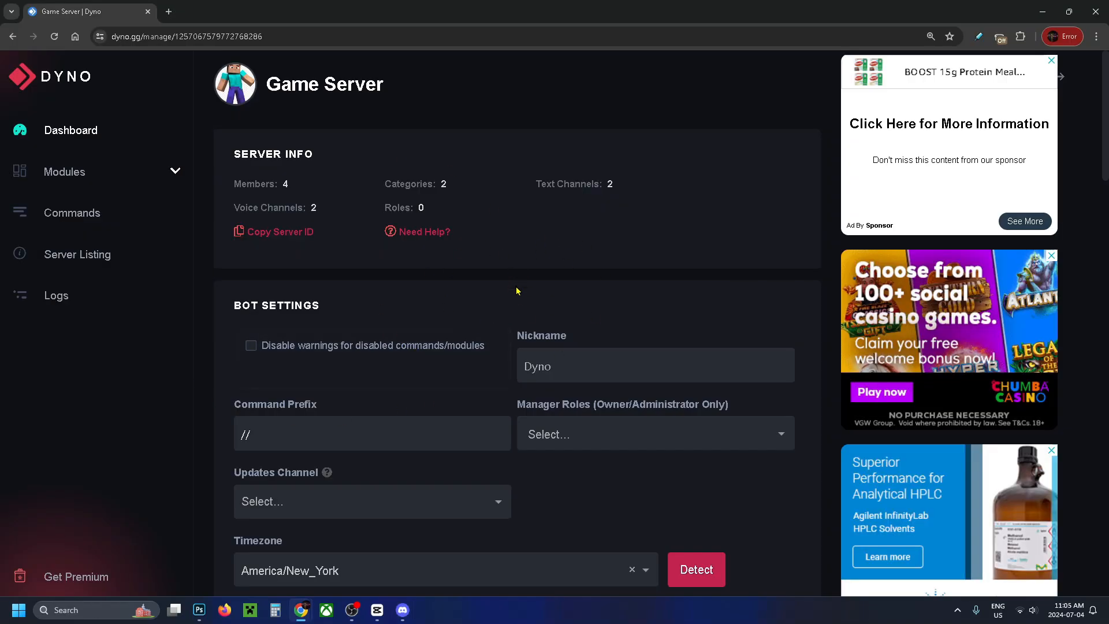
pyautogui.moveTo(119, 216)
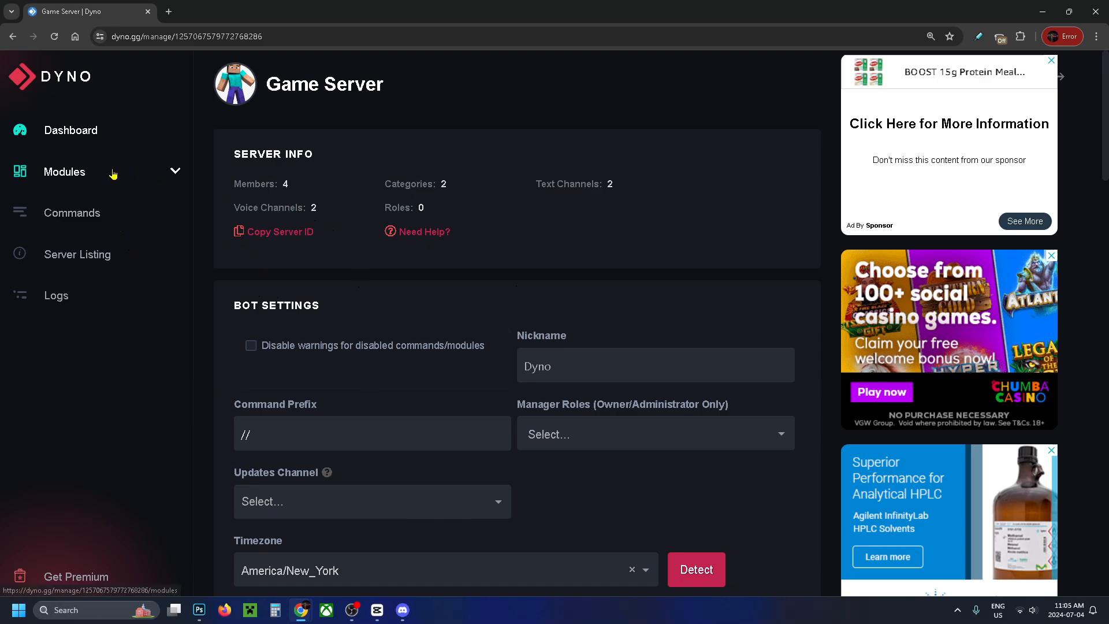
pyautogui.click(65, 172)
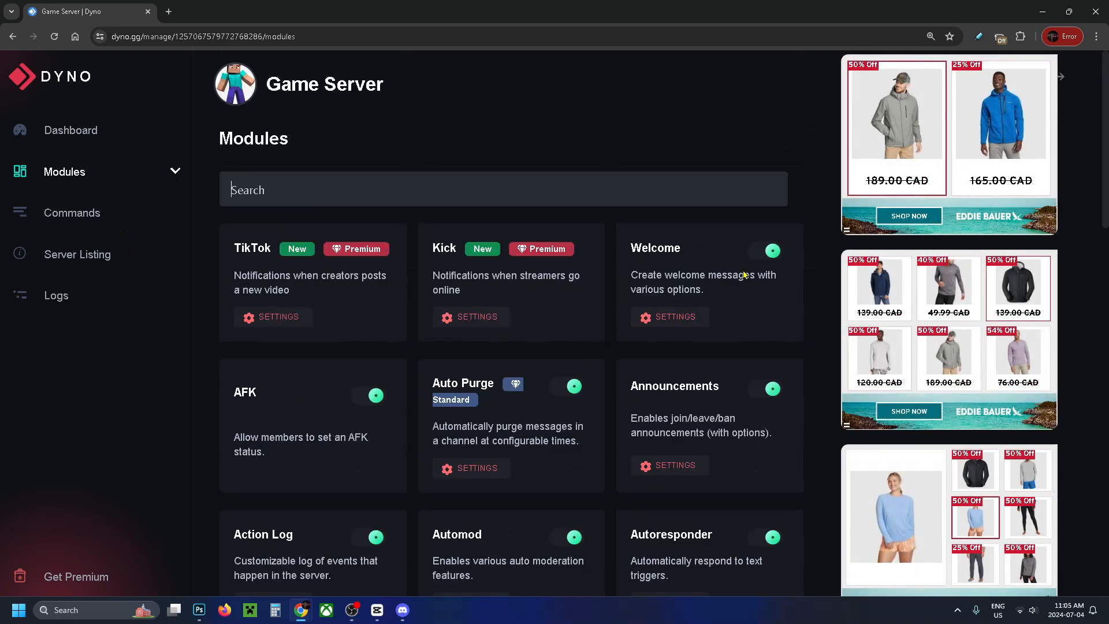
# Set the Welcome module's welcome channel to general.
pyautogui.click(669, 317)
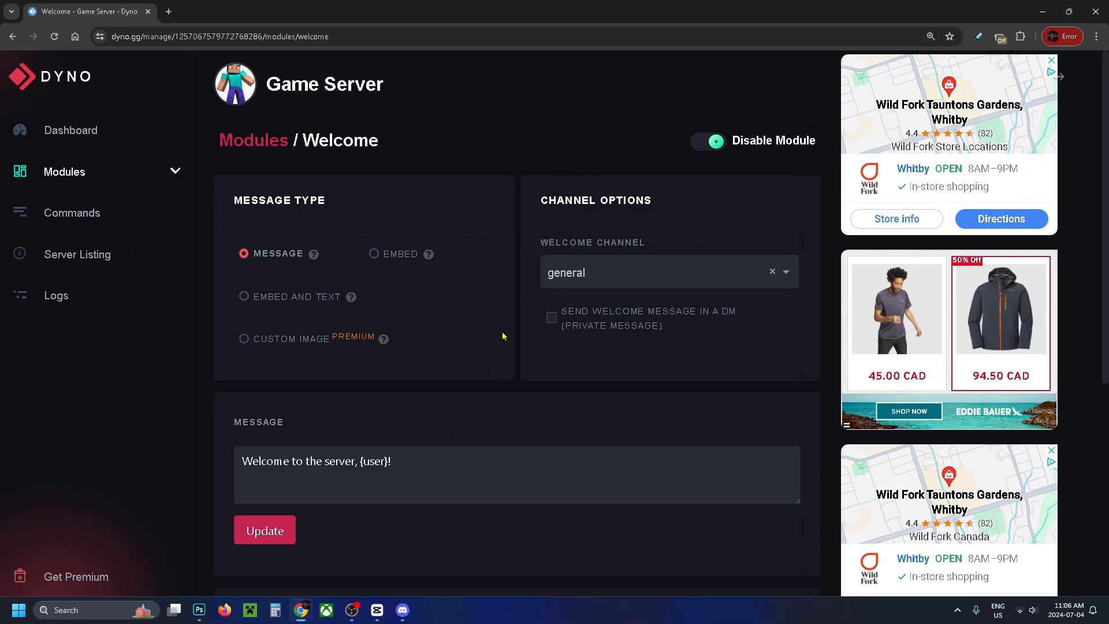
pyautogui.moveTo(515, 380)
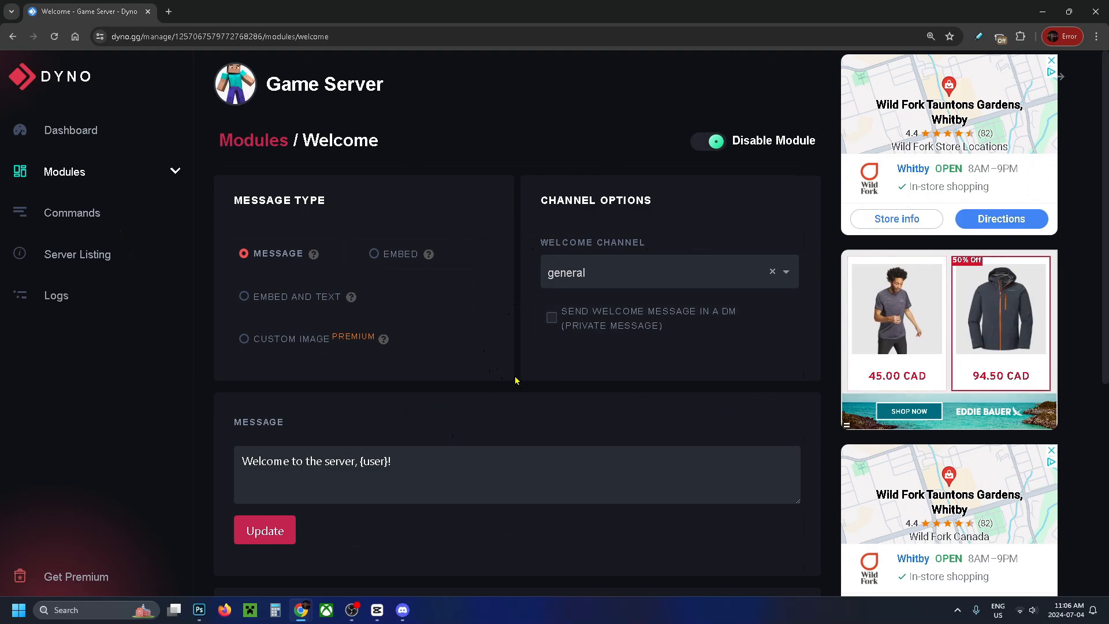
pyautogui.moveTo(308, 241)
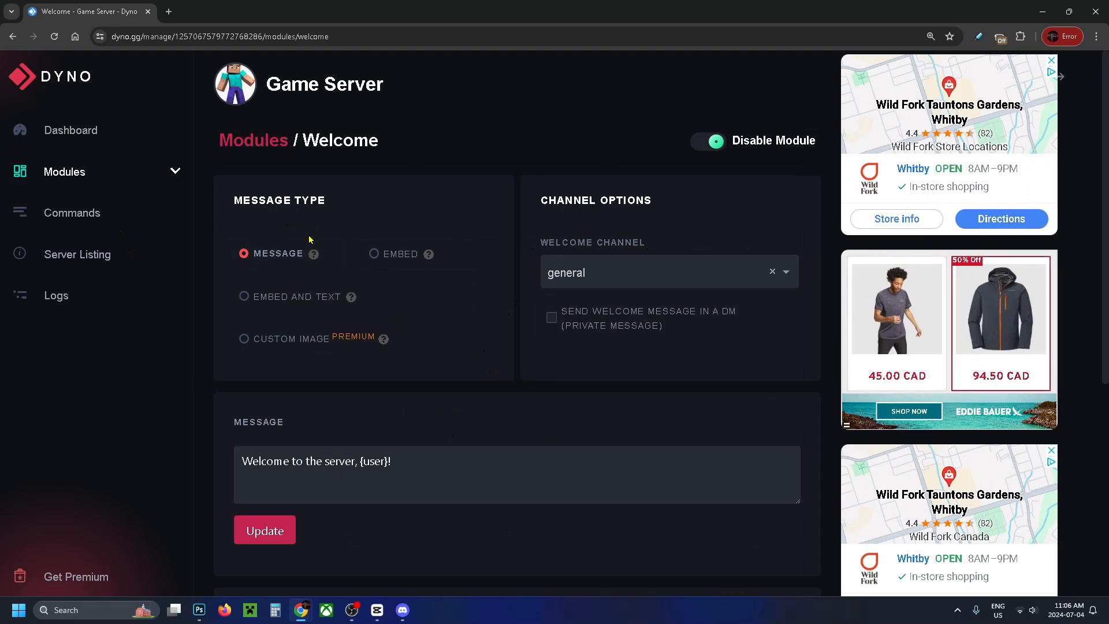
pyautogui.moveTo(649, 221)
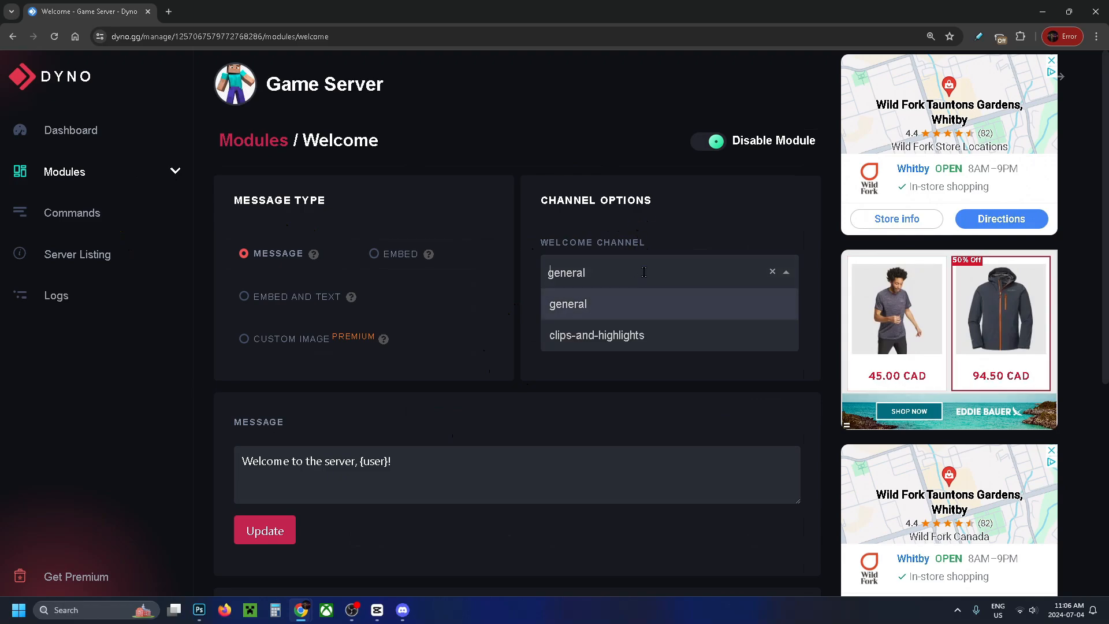
pyautogui.click(566, 304)
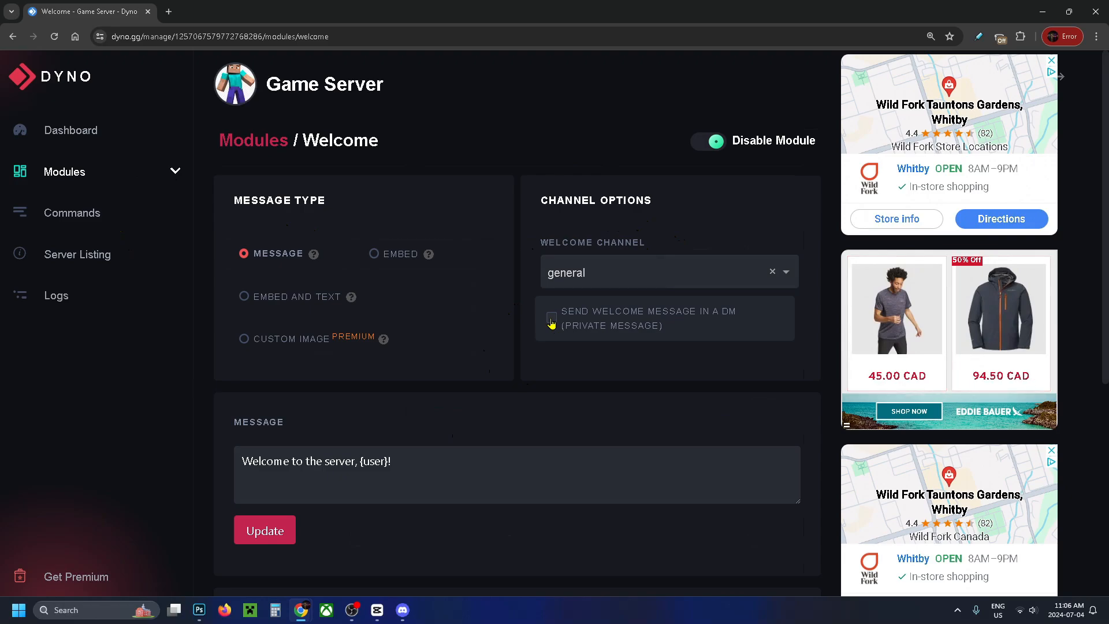
pyautogui.moveTo(439, 407)
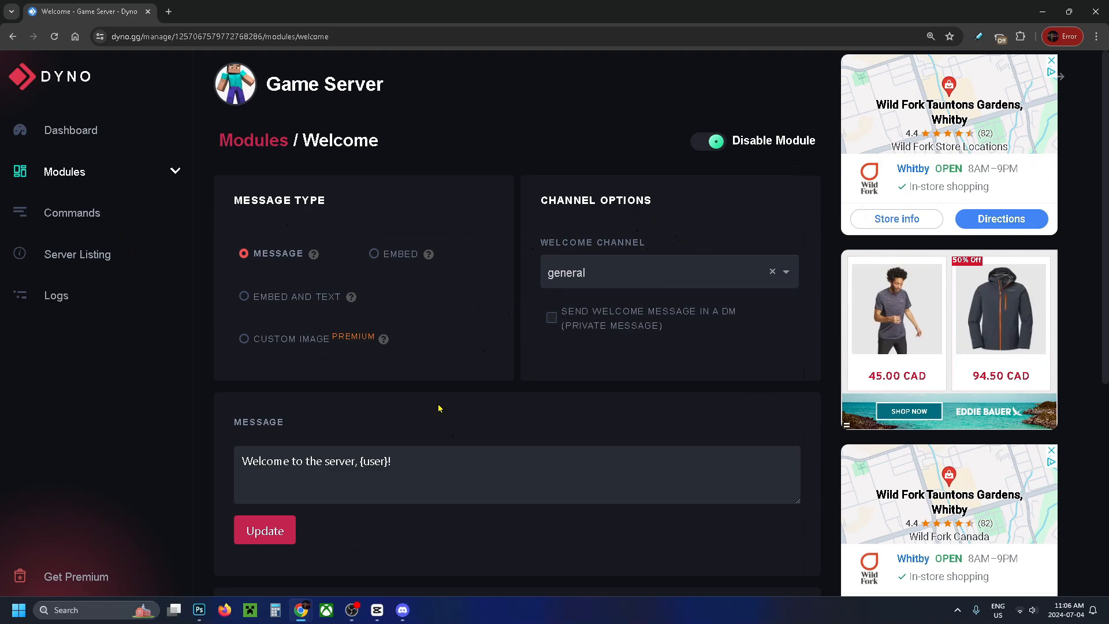
# Save the welcome message 'Welcome to the server, {user}!' with Update.
pyautogui.scroll(-3)
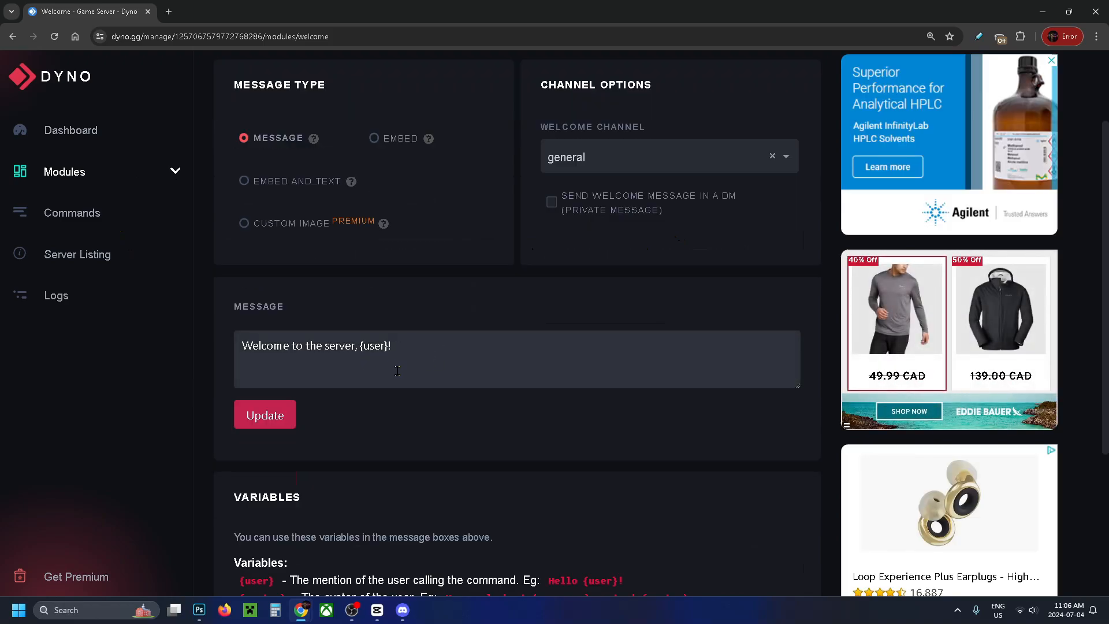
pyautogui.scroll(-3)
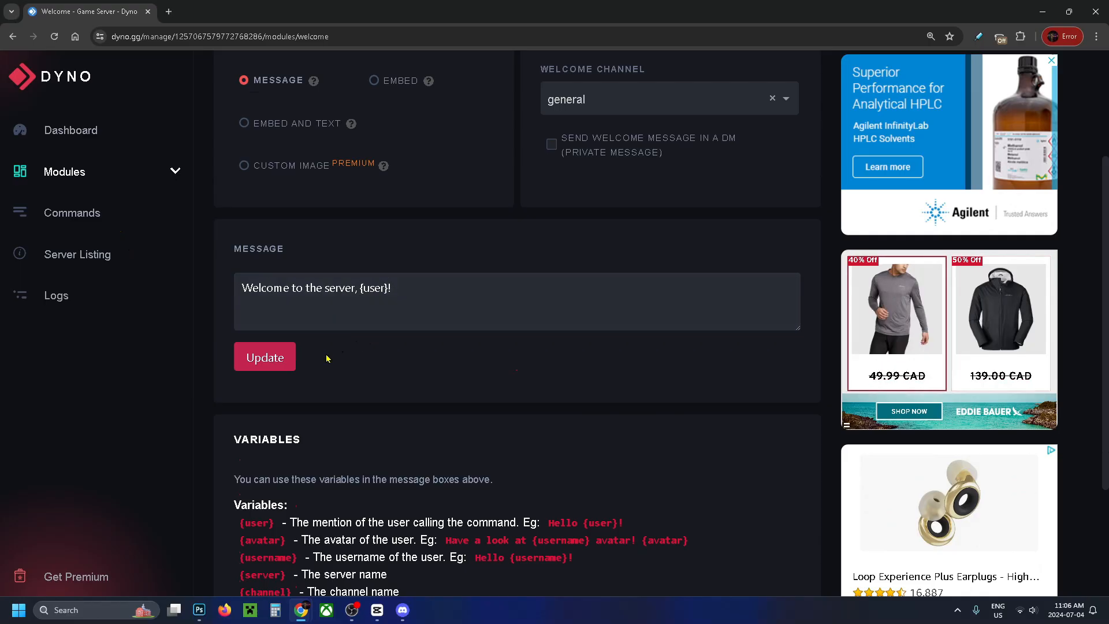
pyautogui.click(402, 608)
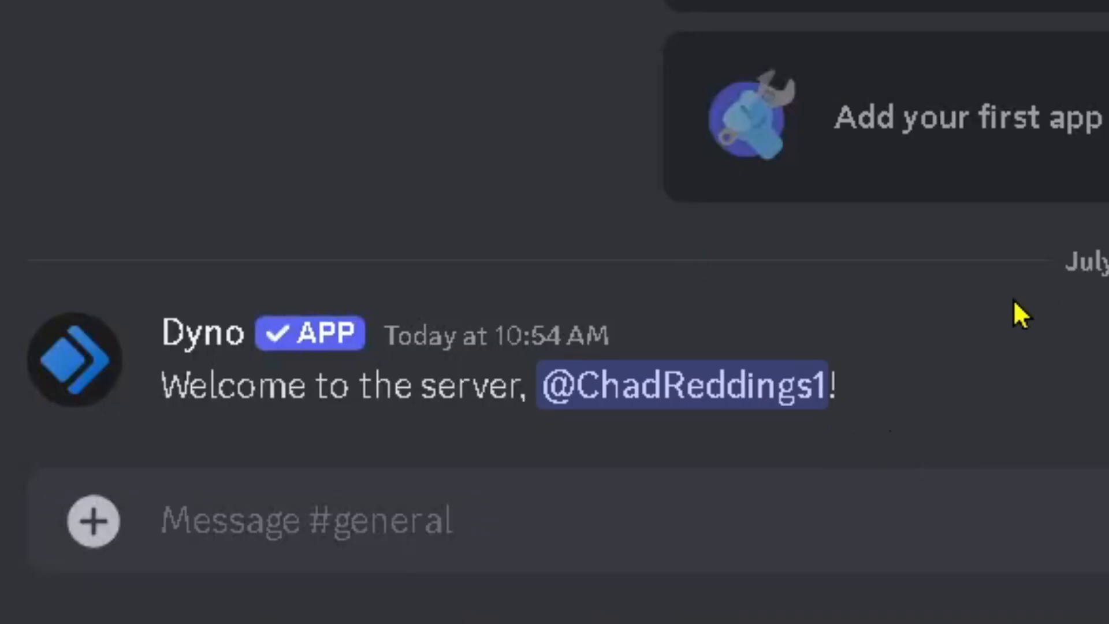
pyautogui.moveTo(1023, 317)
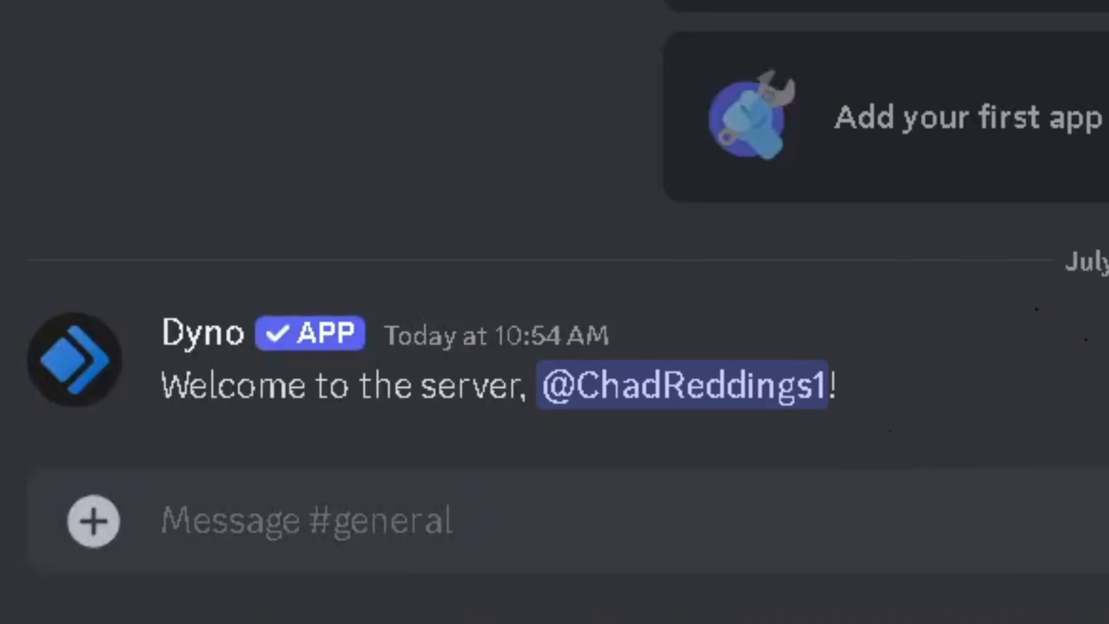
pyautogui.moveTo(806, 467)
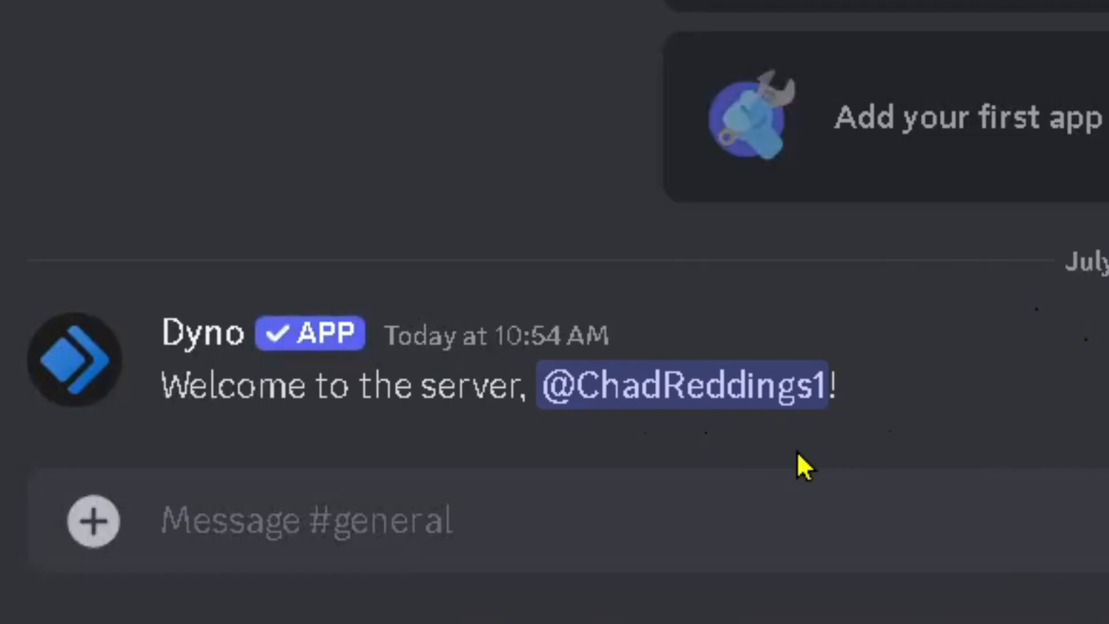